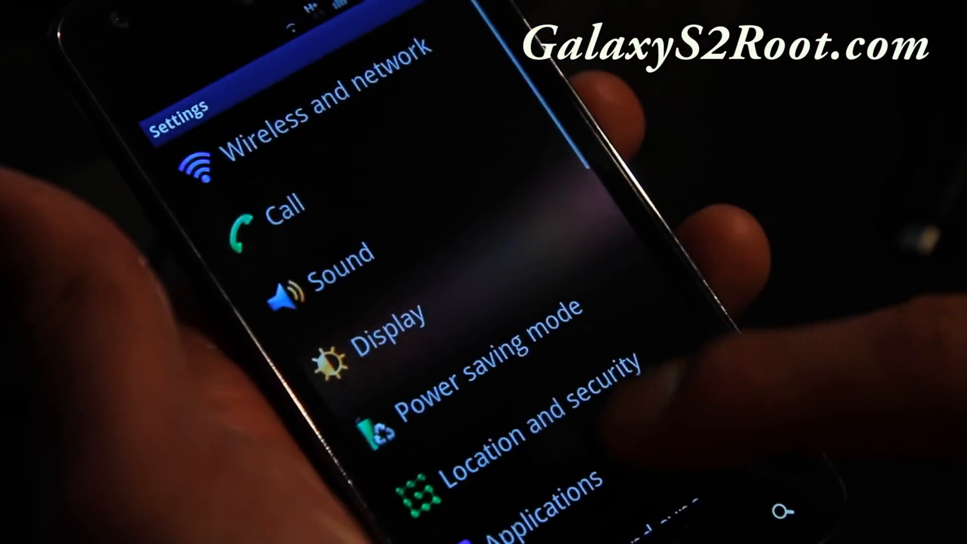
Check the kernel under About phone, then swipe to the app drawer showing Superuser and SetCPU
scroll(down, 3)
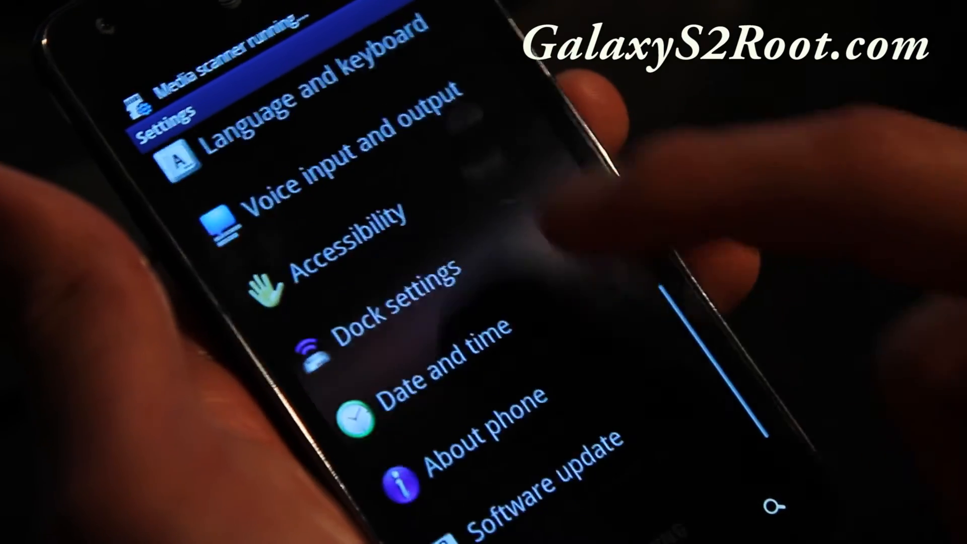
click(488, 451)
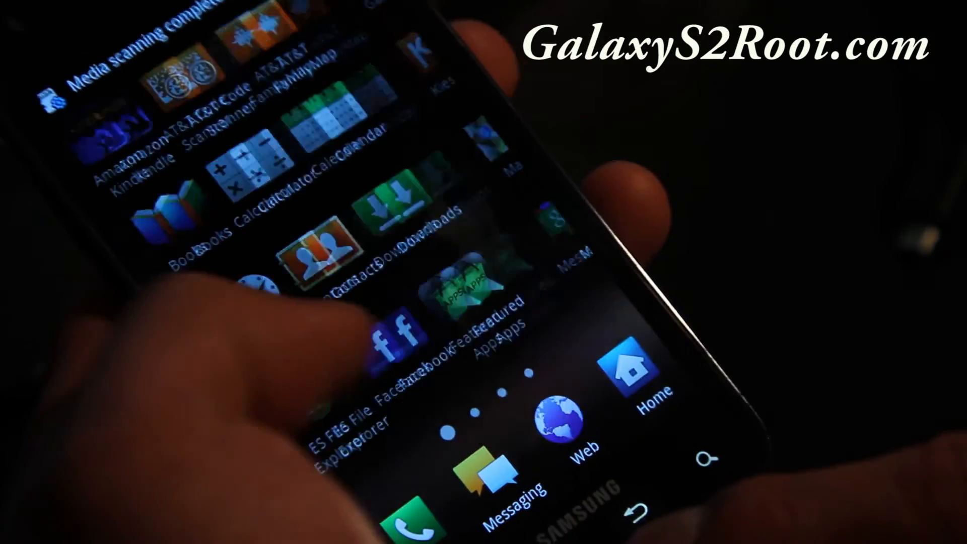
scroll(left, 3)
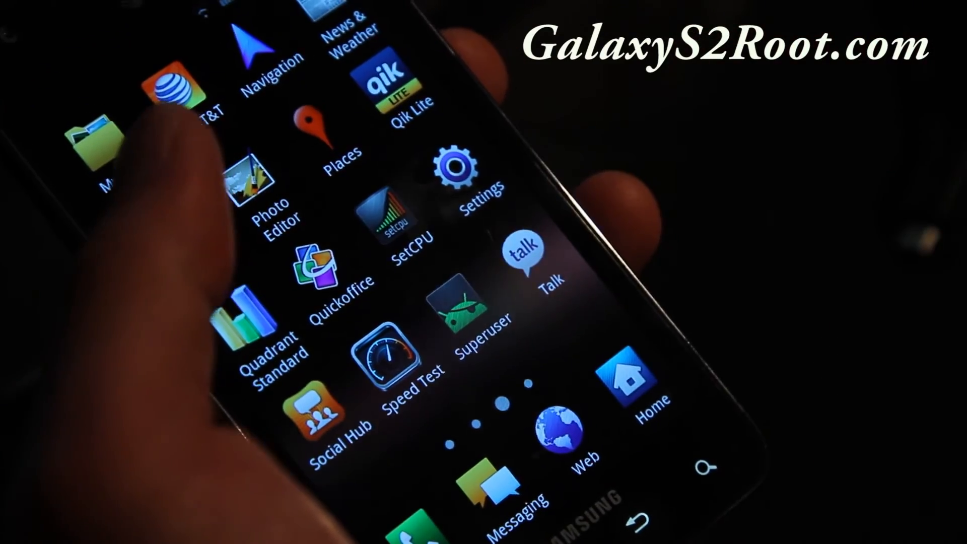